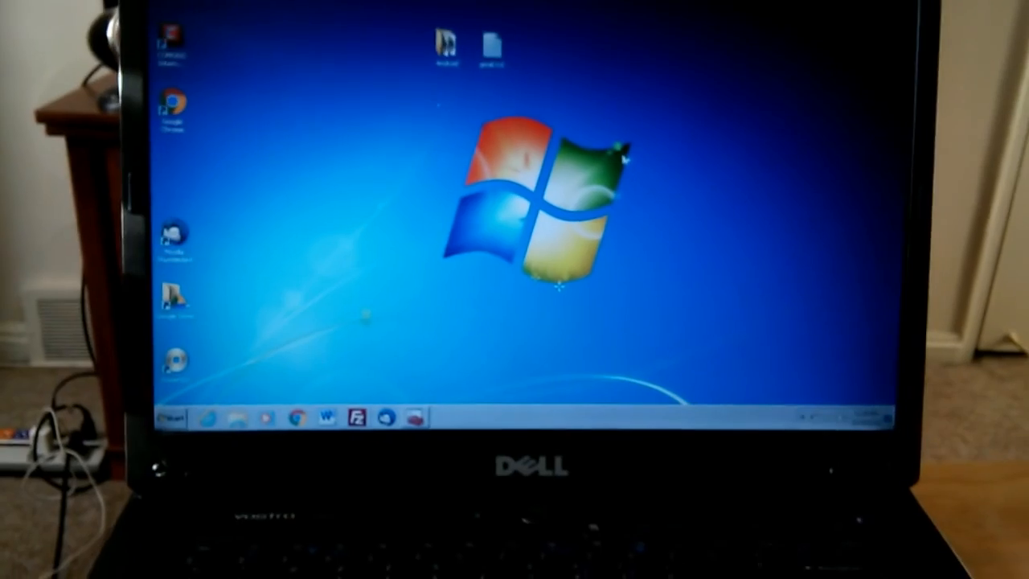
Expand the Batteries category and right-click the ACPI-compliant battery entry for its context menu.
click(169, 419)
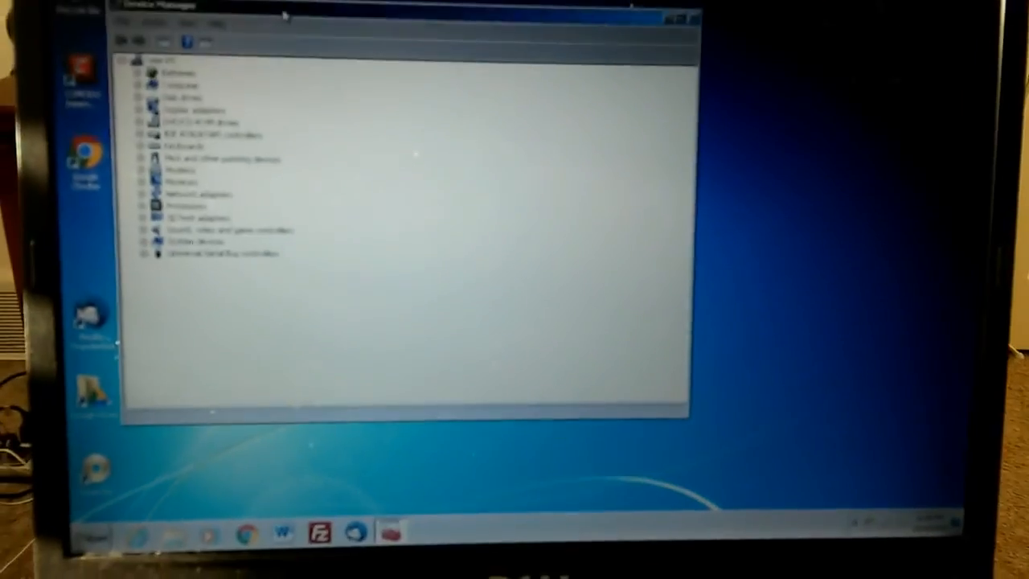
right_click(374, 240)
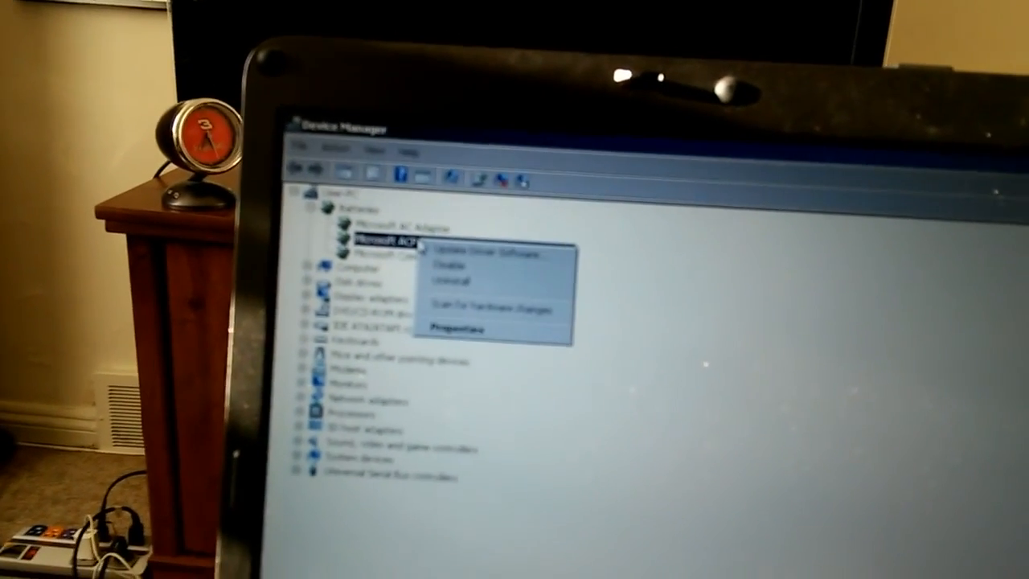